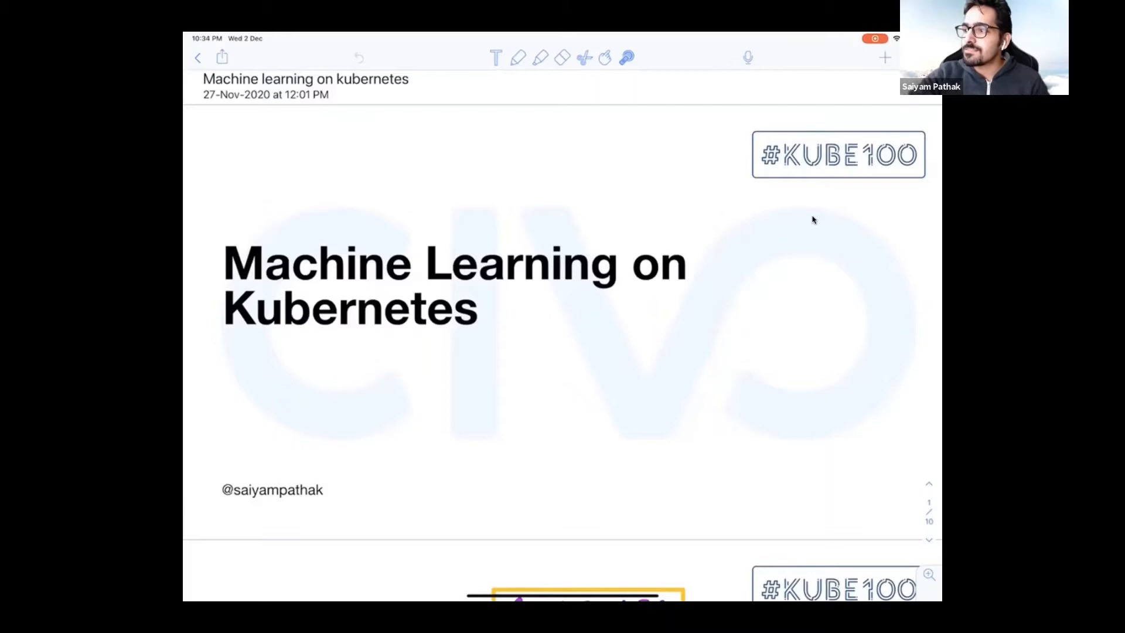
# Scroll past the title slide to the Contents page listing ML, challenges, Kubernetes, Kubeflow and demo
pyautogui.scroll(-3)
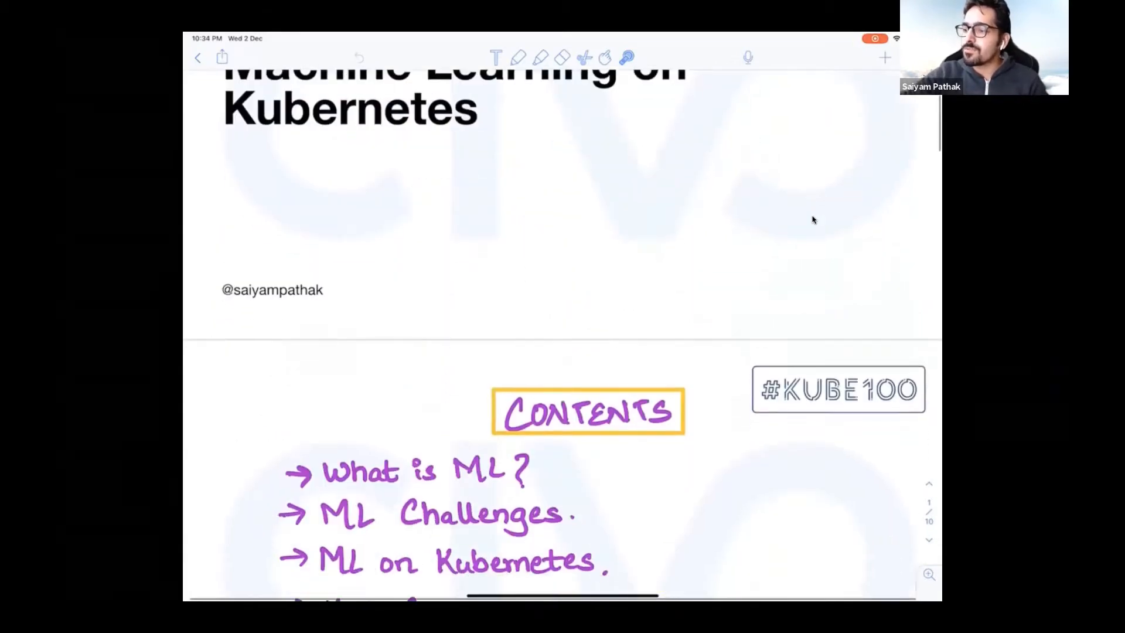
pyautogui.scroll(-3)
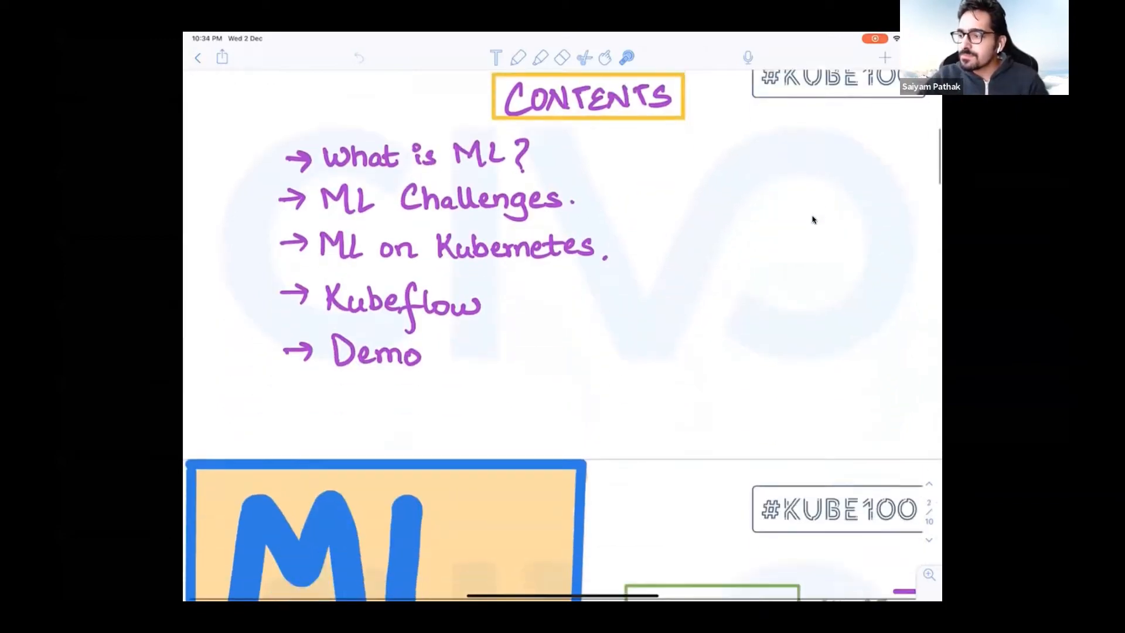
# Scroll to the ML page with Spotify, Uber, Airbnb, shopping and food examples
pyautogui.scroll(-3)
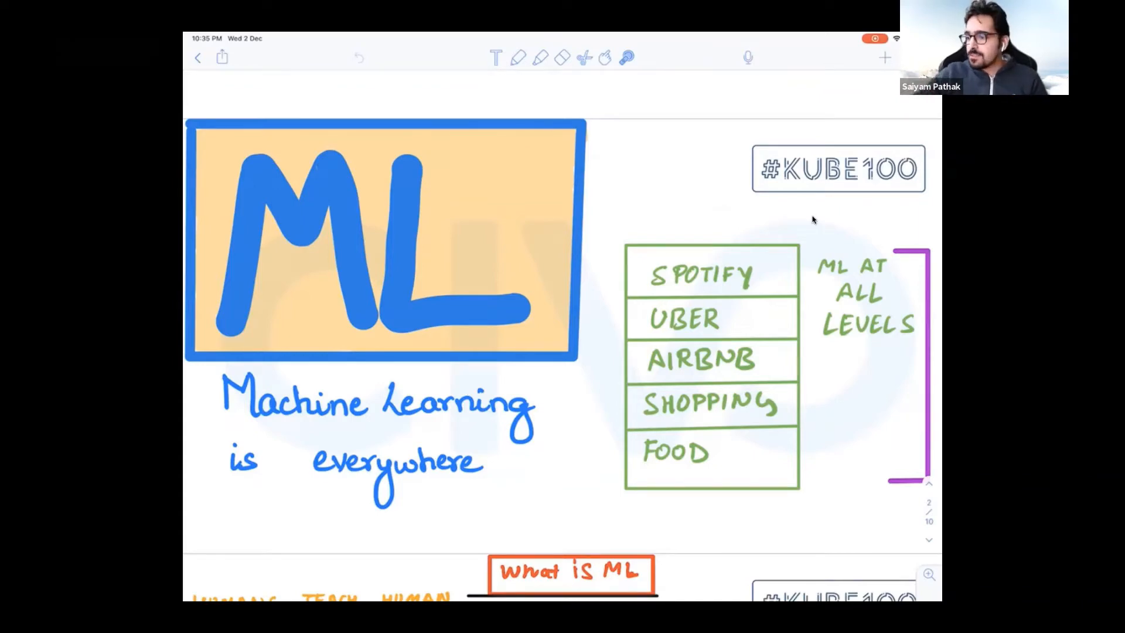
# Scroll to the 'What is ML' page contrasting human teaching with training data, model and predictions
pyautogui.scroll(-3)
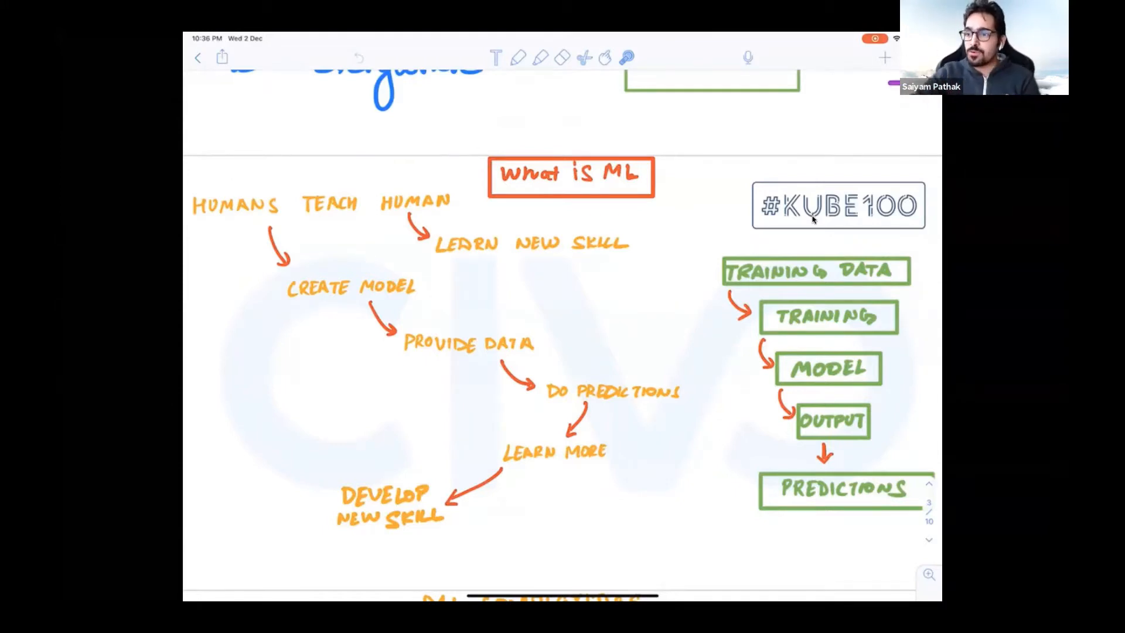
pyautogui.moveTo(258, 179); pyautogui.dragTo(290, 294)
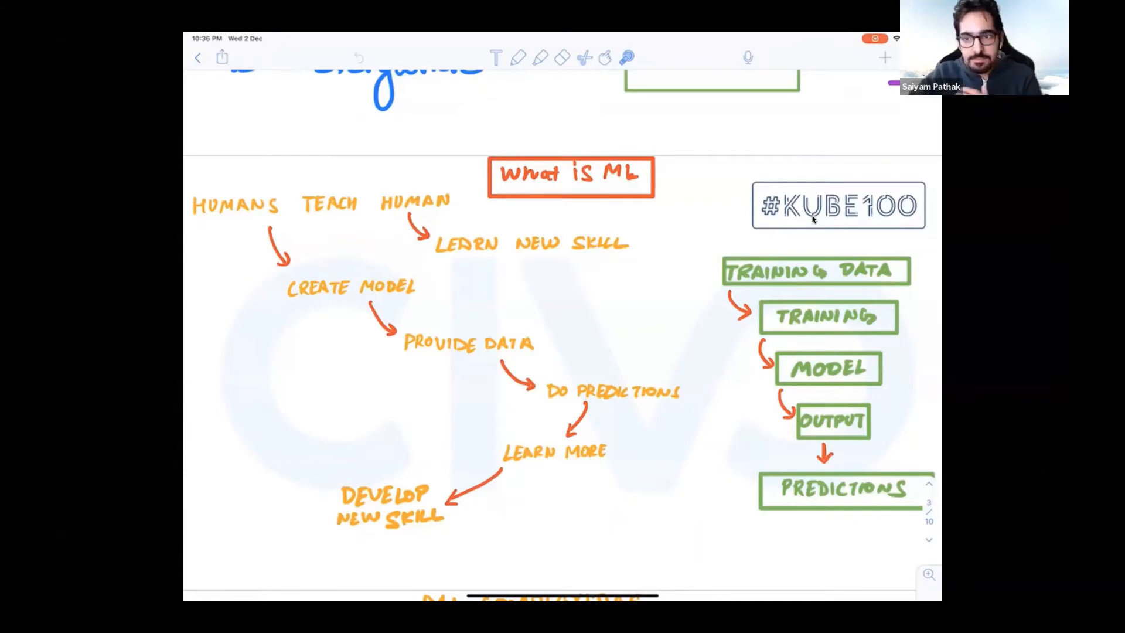
pyautogui.moveTo(327, 318); pyautogui.dragTo(402, 352)
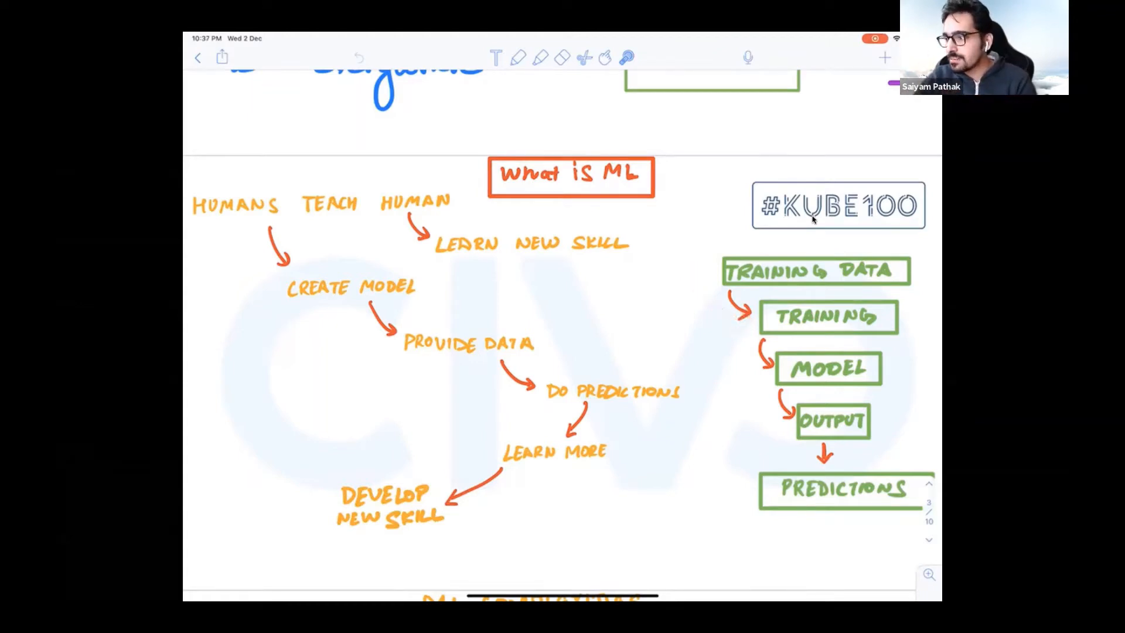
pyautogui.moveTo(717, 301); pyautogui.dragTo(754, 365)
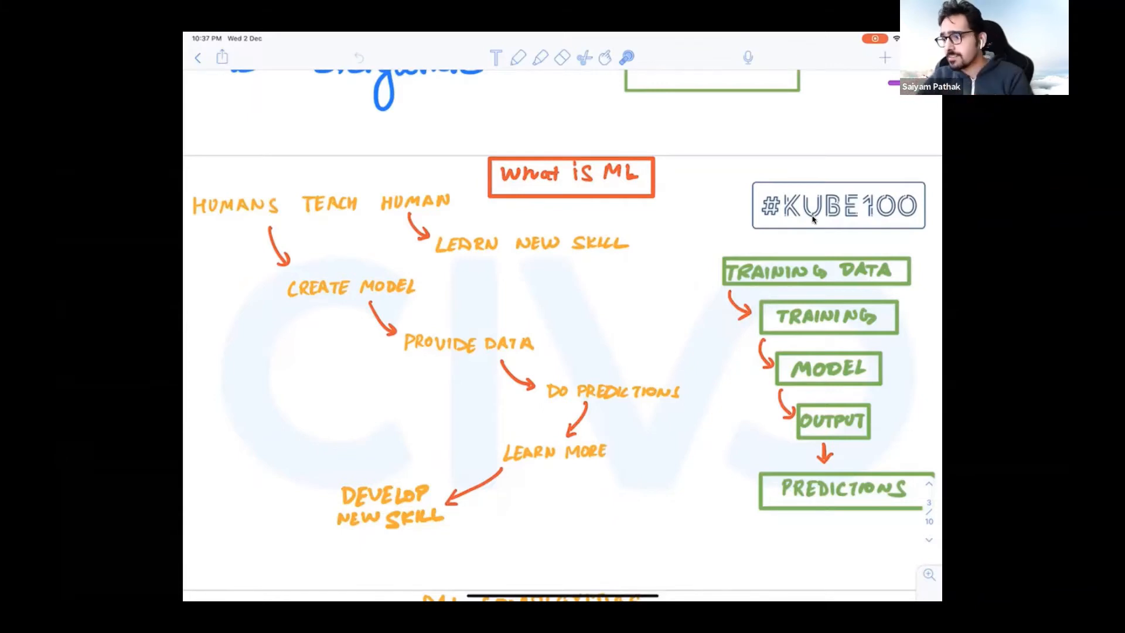
pyautogui.moveTo(754, 395); pyautogui.dragTo(781, 430)
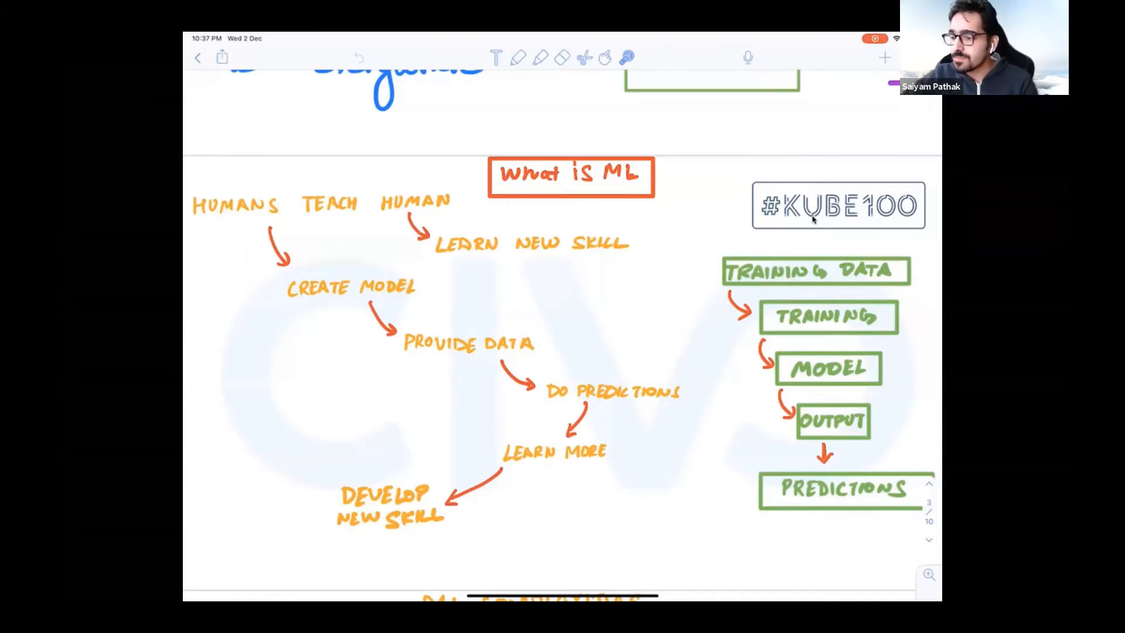
# Scroll to the ML Complexities page covering system components, languages, frameworks and devices
pyautogui.scroll(-3)
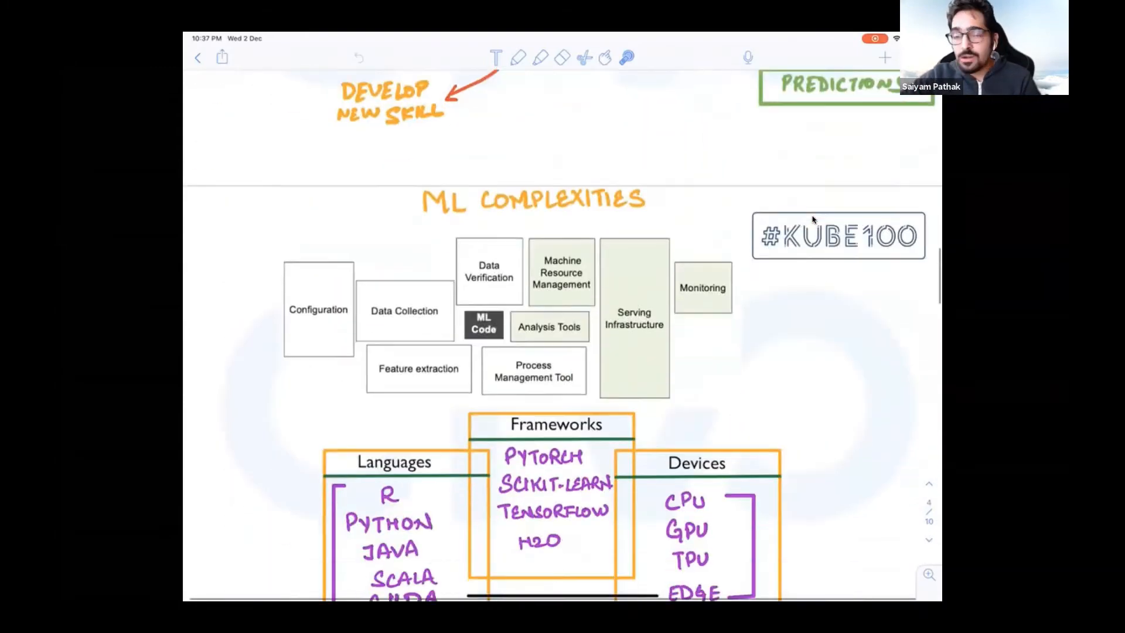
pyautogui.scroll(-3)
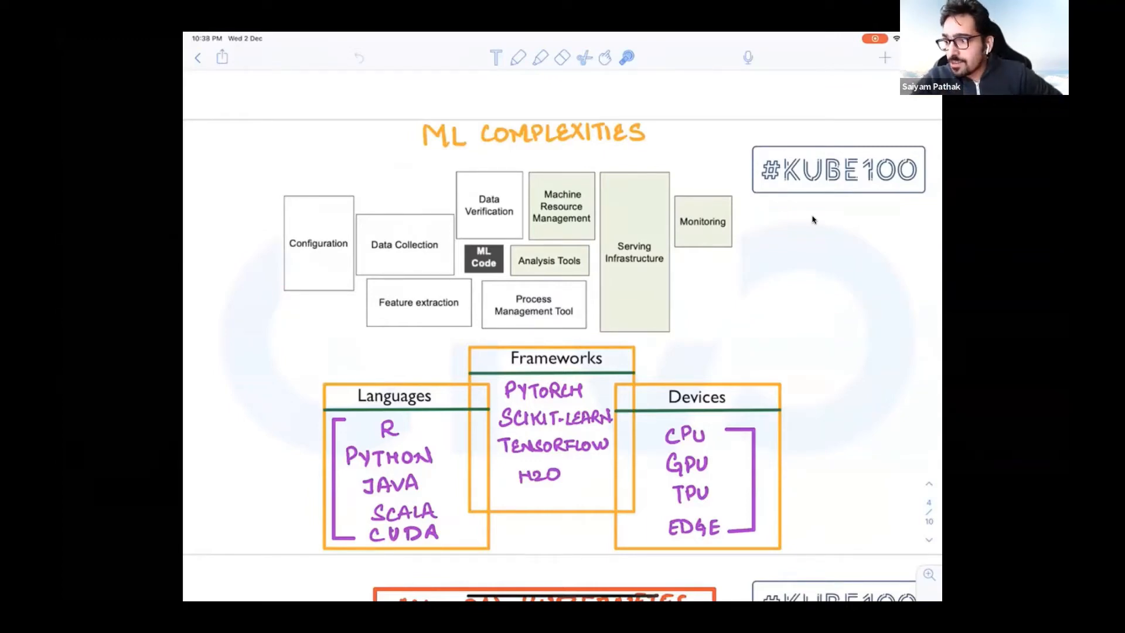
pyautogui.moveTo(602, 152); pyautogui.dragTo(563, 180)
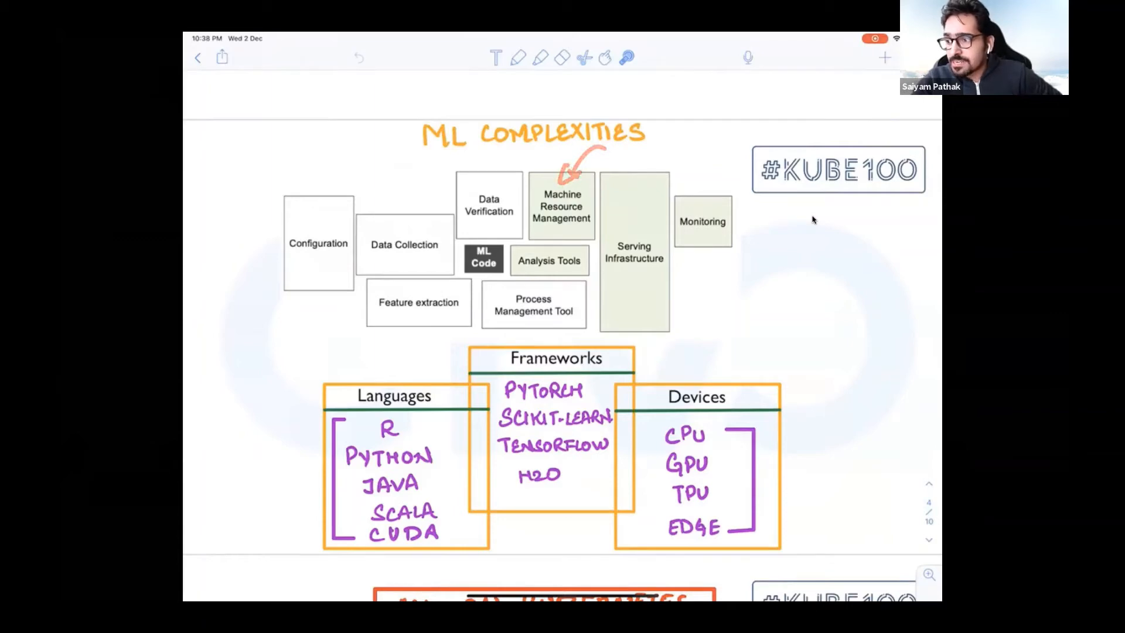
pyautogui.moveTo(581, 277); pyautogui.dragTo(696, 315)
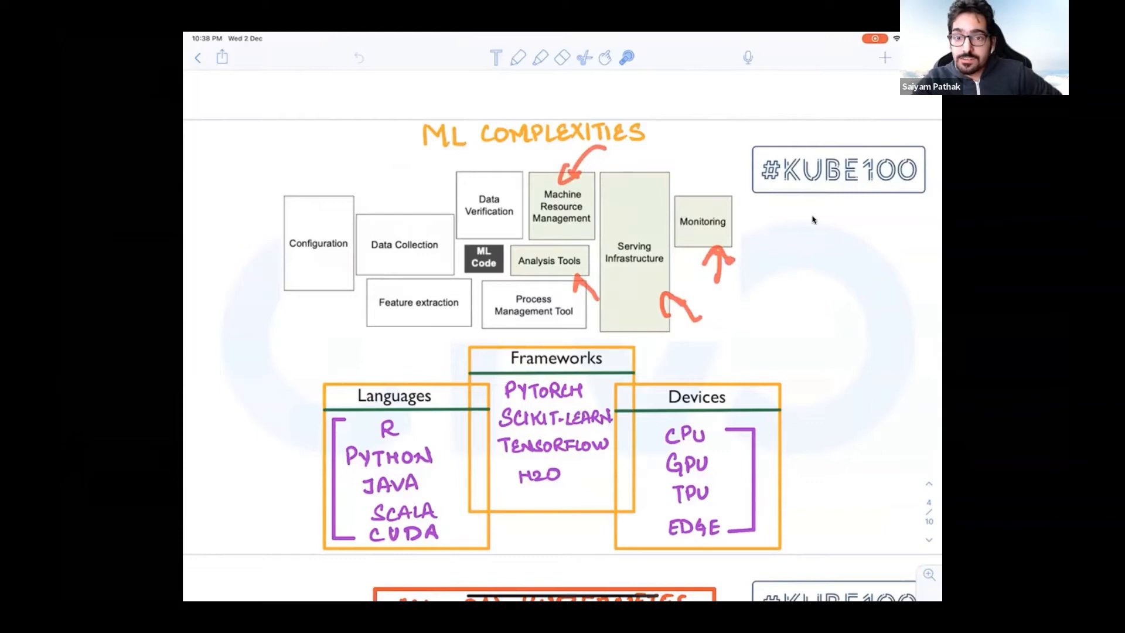
pyautogui.click(359, 57)
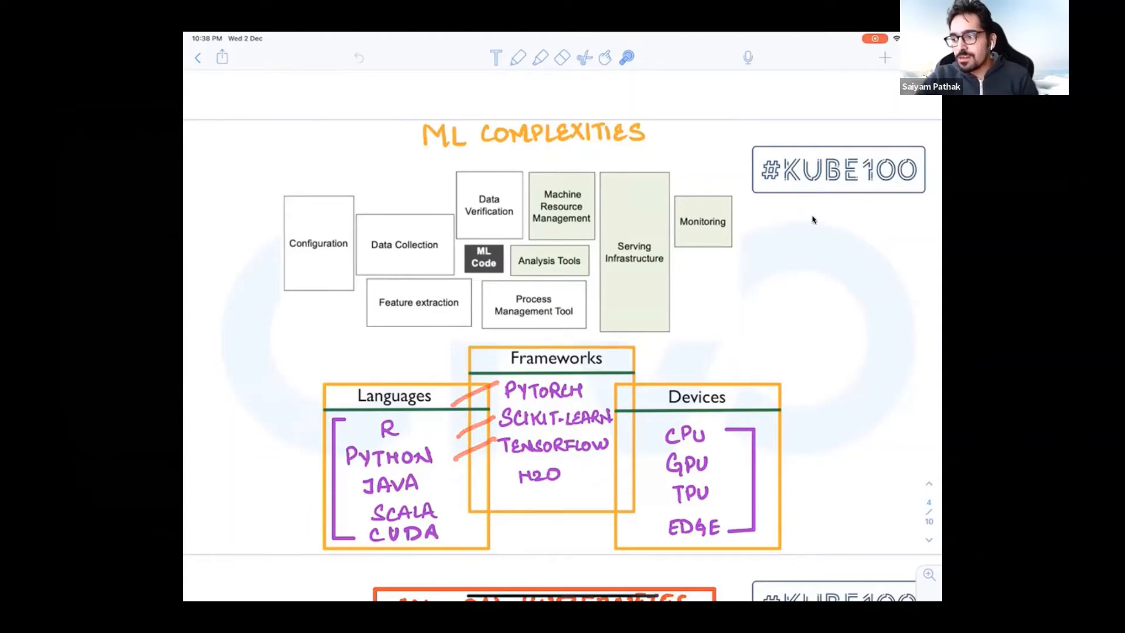
pyautogui.moveTo(739, 430); pyautogui.dragTo(753, 531)
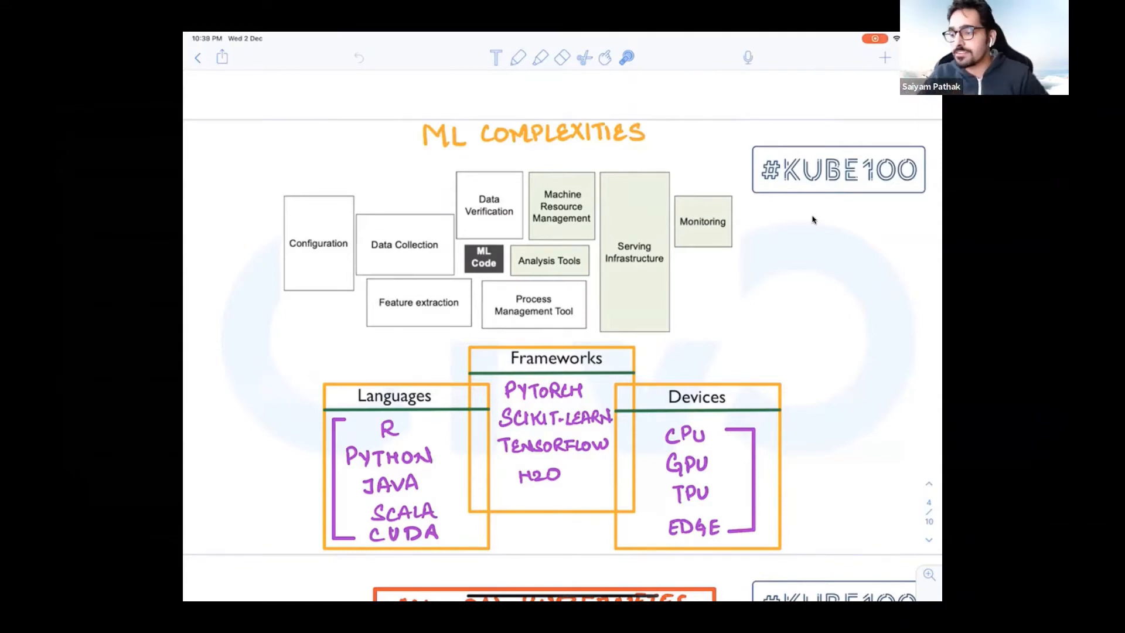
# Scroll to the ML on Kubernetes page listing composability, portability, scalability, autoscaling, multi-tenancy and monitoring
pyautogui.scroll(-3)
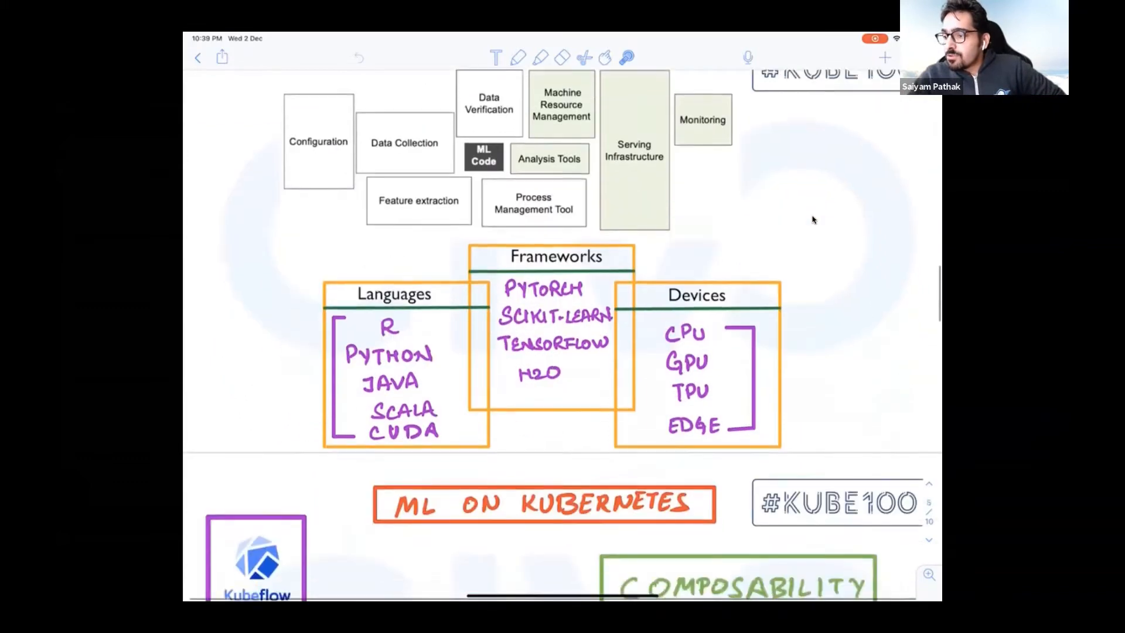
pyautogui.scroll(-3)
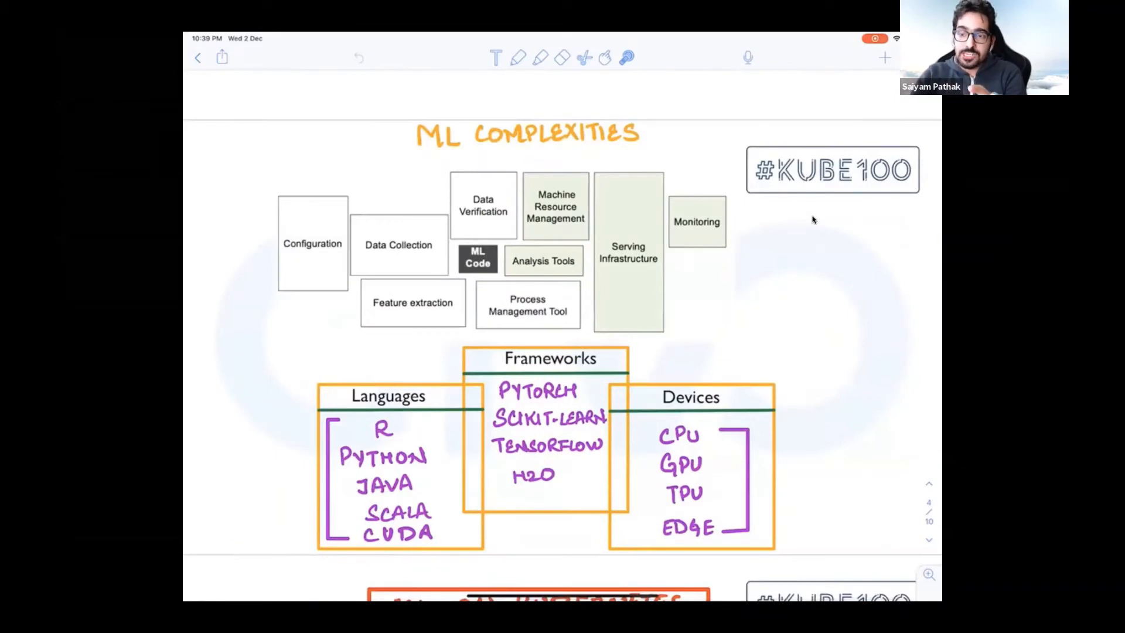
pyautogui.scroll(-3)
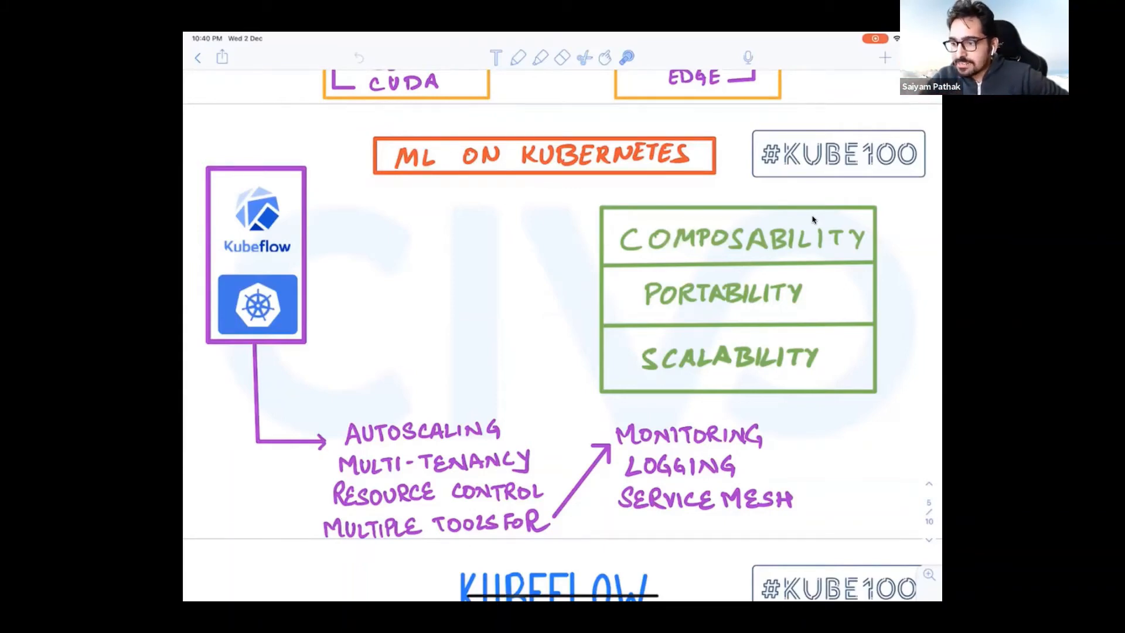
# Bring the Kubeflow page with Develop, Deploy and Manage boxes into view
pyautogui.moveTo(510, 445); pyautogui.dragTo(575, 467)
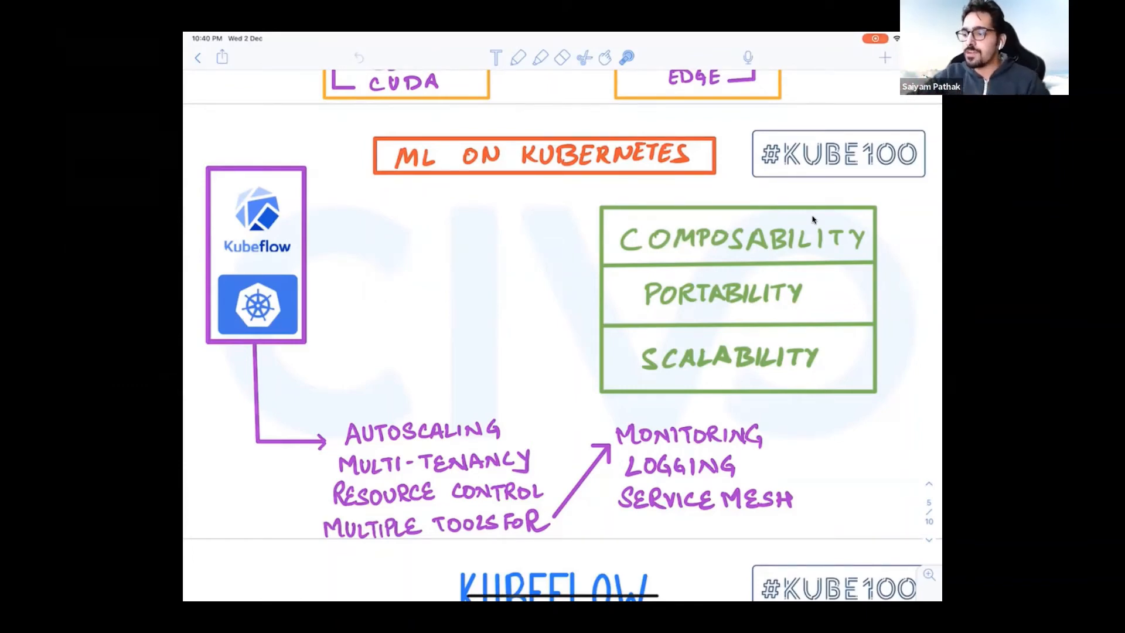
pyautogui.scroll(-3)
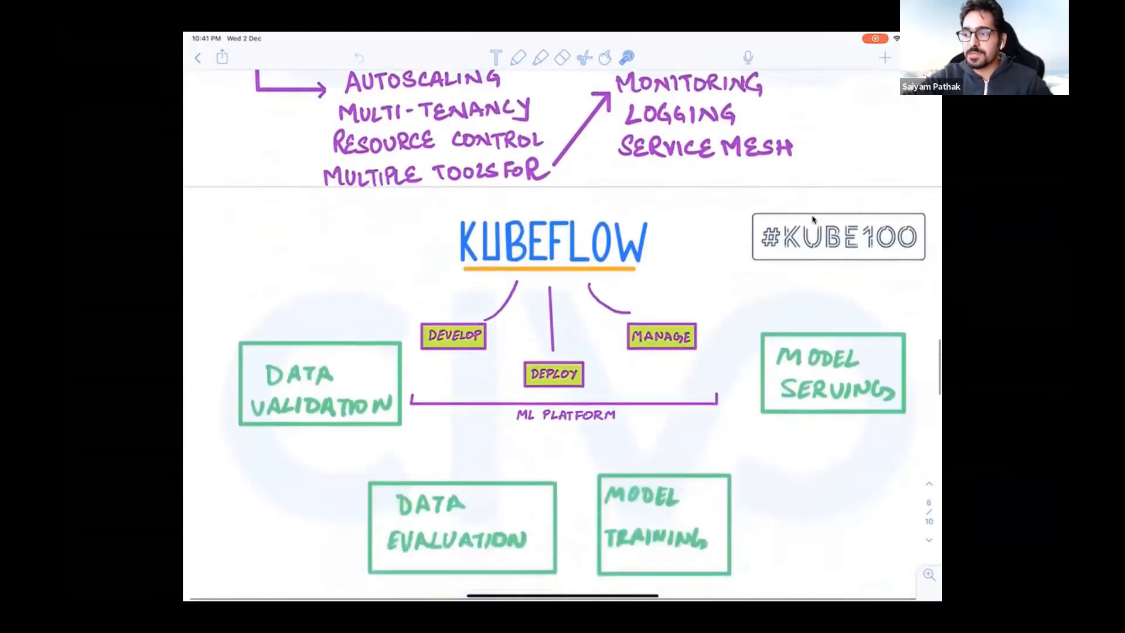
# Scroll to the Kubeflow components page listing ML tools, operators, serving, Istio, Argo and Prometheus
pyautogui.scroll(-3)
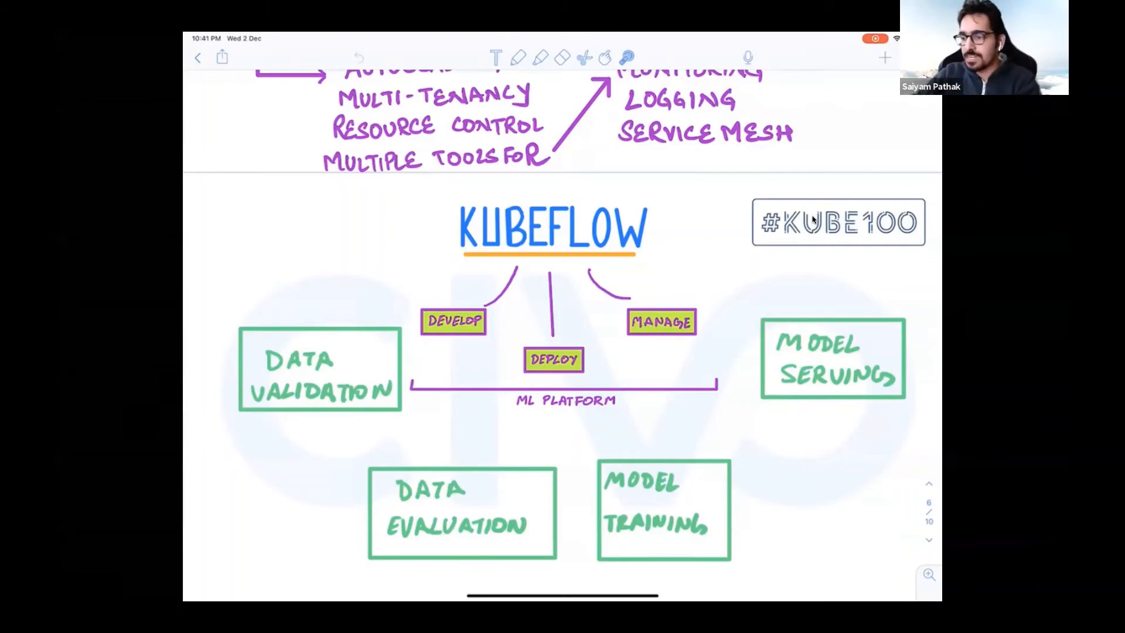
pyautogui.scroll(-3)
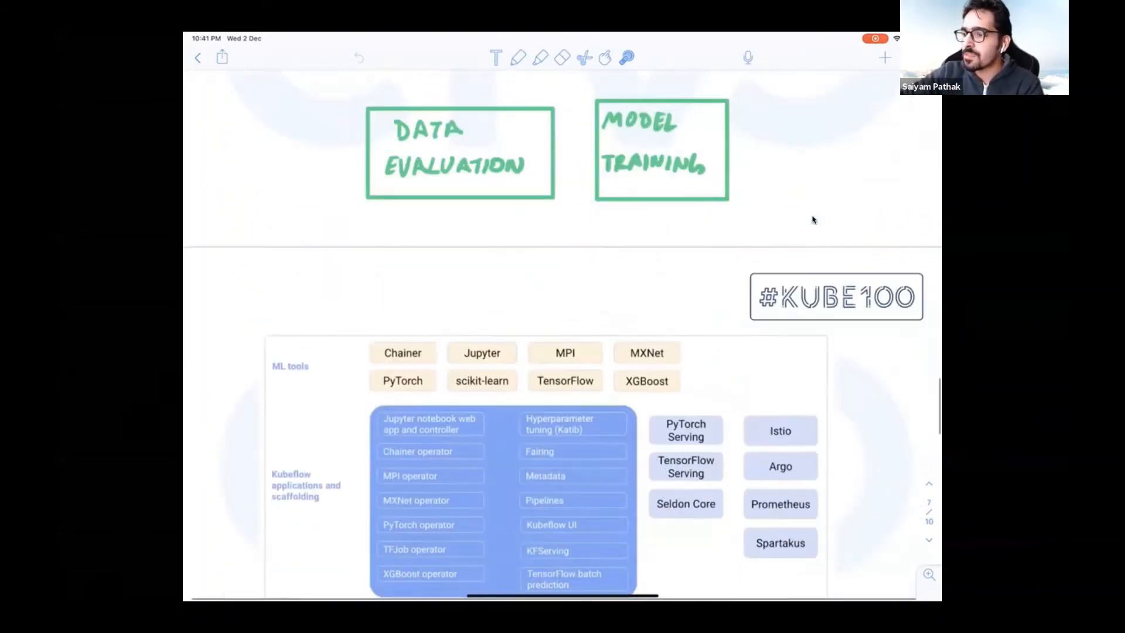
# Show the full architecture diagram down to Kubernetes and GCP/AWS/Azure/on-prem/local, then return to Chrome
pyautogui.scroll(-3)
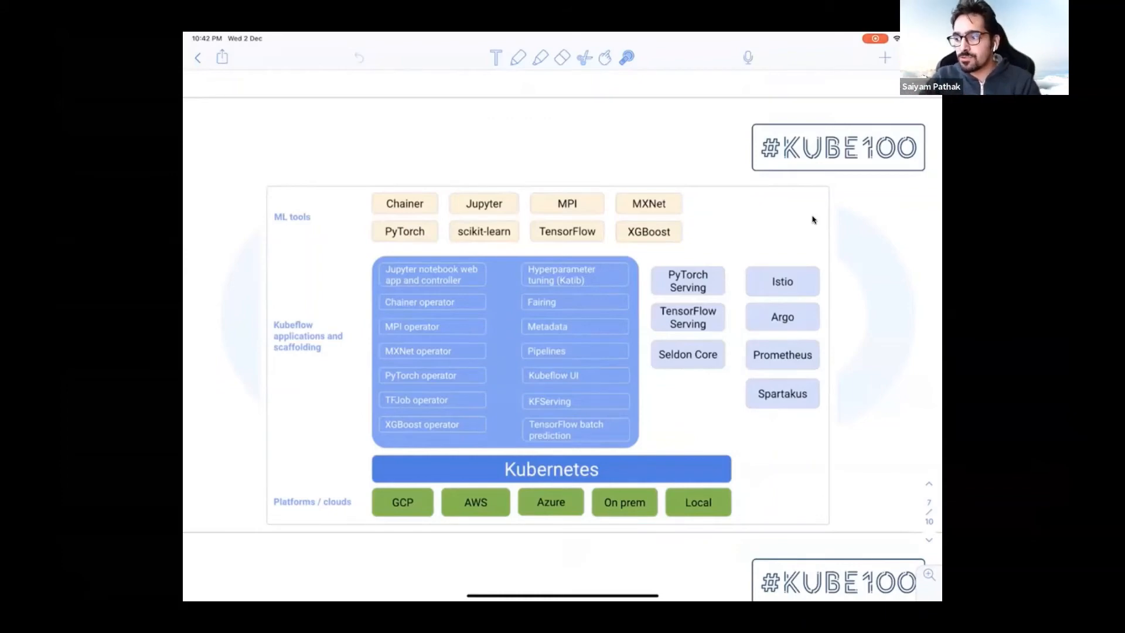
pyautogui.moveTo(732, 233); pyautogui.dragTo(717, 301)
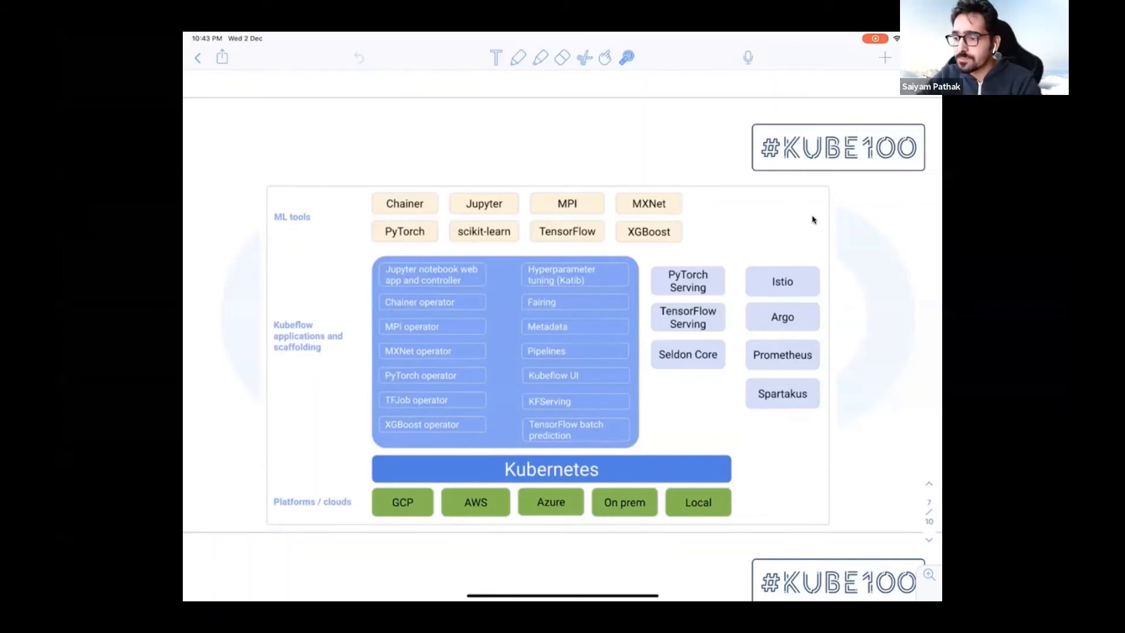
pyautogui.moveTo(276, 513); pyautogui.dragTo(348, 513)
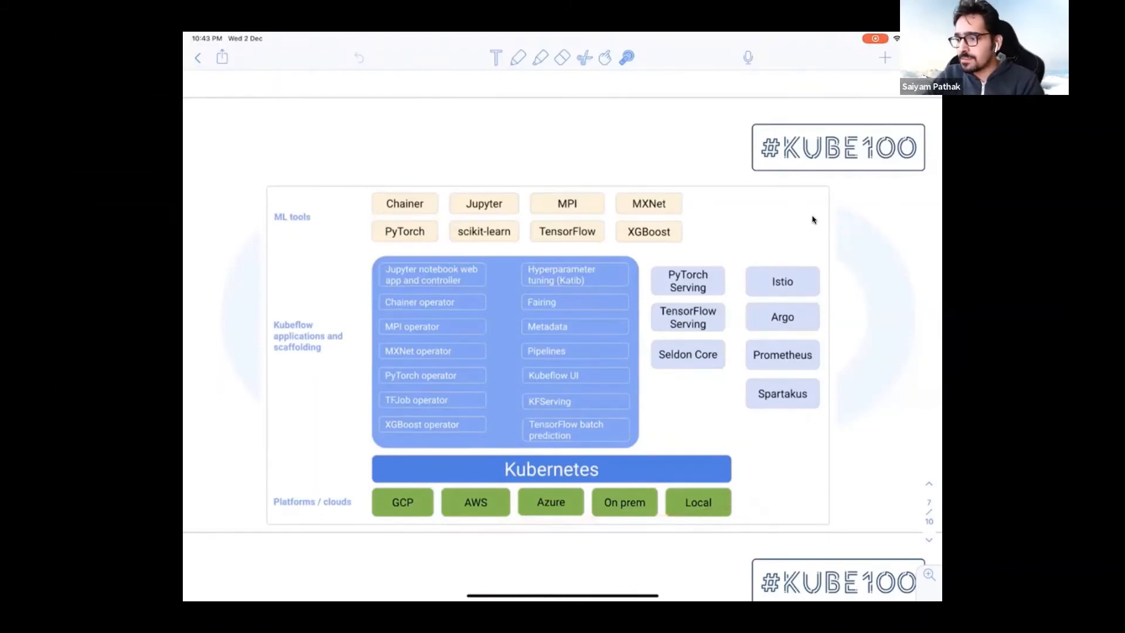
pyautogui.moveTo(301, 244); pyautogui.dragTo(384, 215)
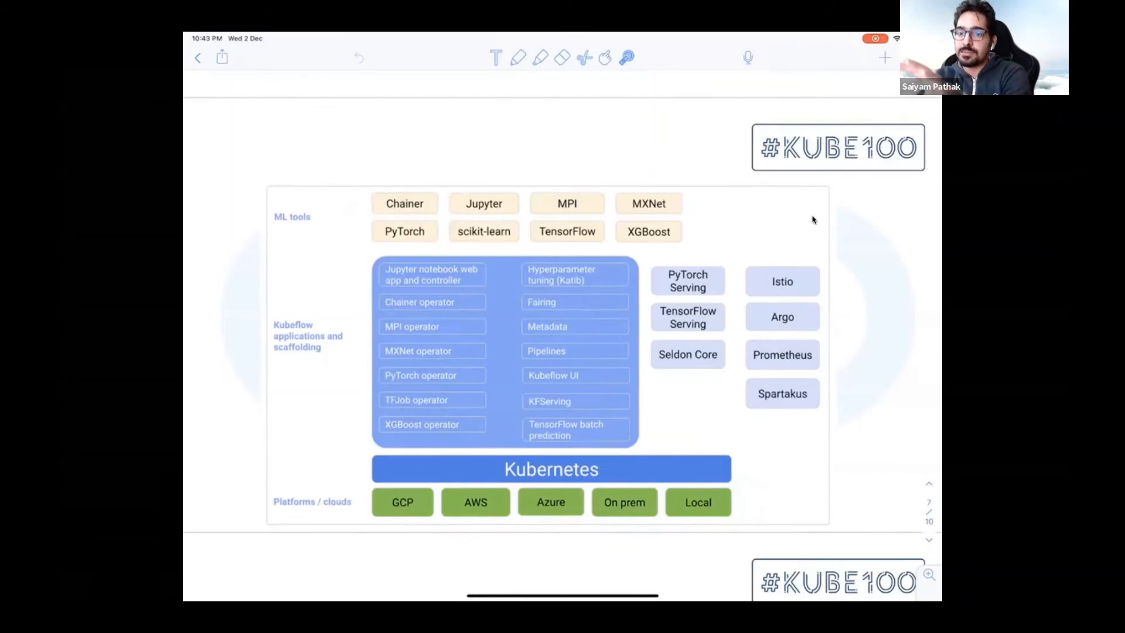
pyautogui.moveTo(811, 280); pyautogui.dragTo(835, 358)
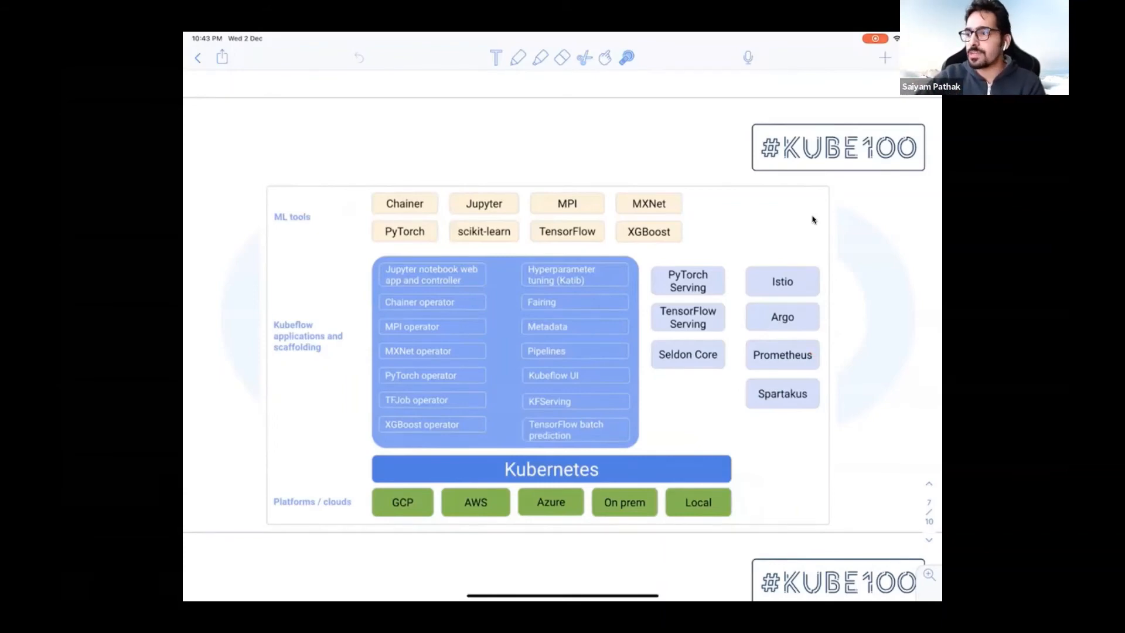
pyautogui.scroll(-3)
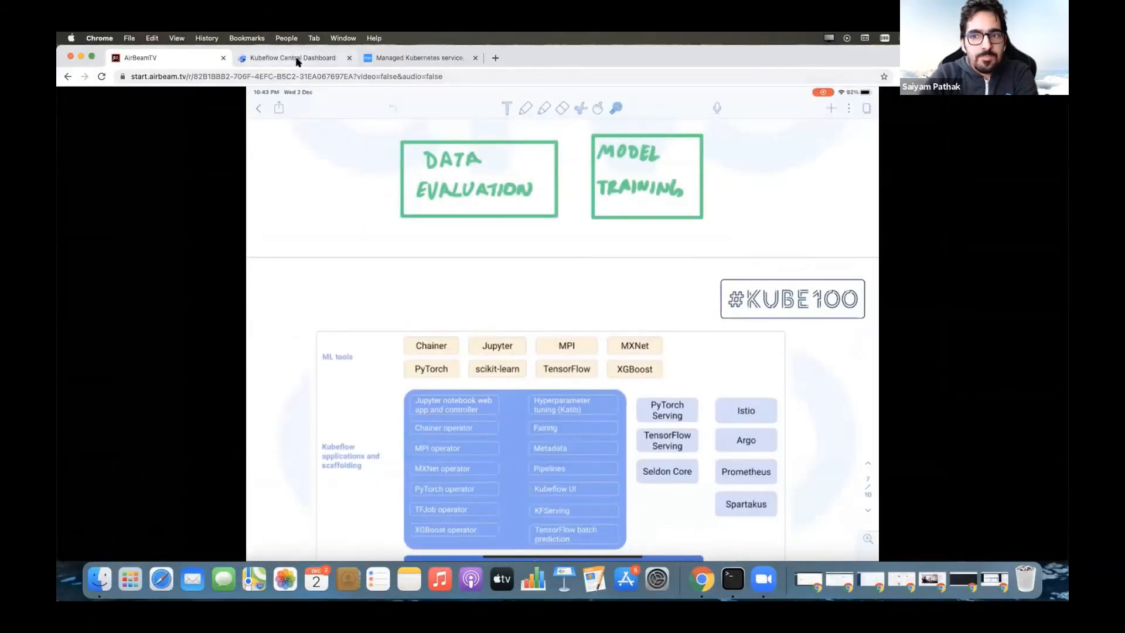
# Switch to the Kubeflow Central Dashboard home for the saiyam namespace
pyautogui.click(291, 58)
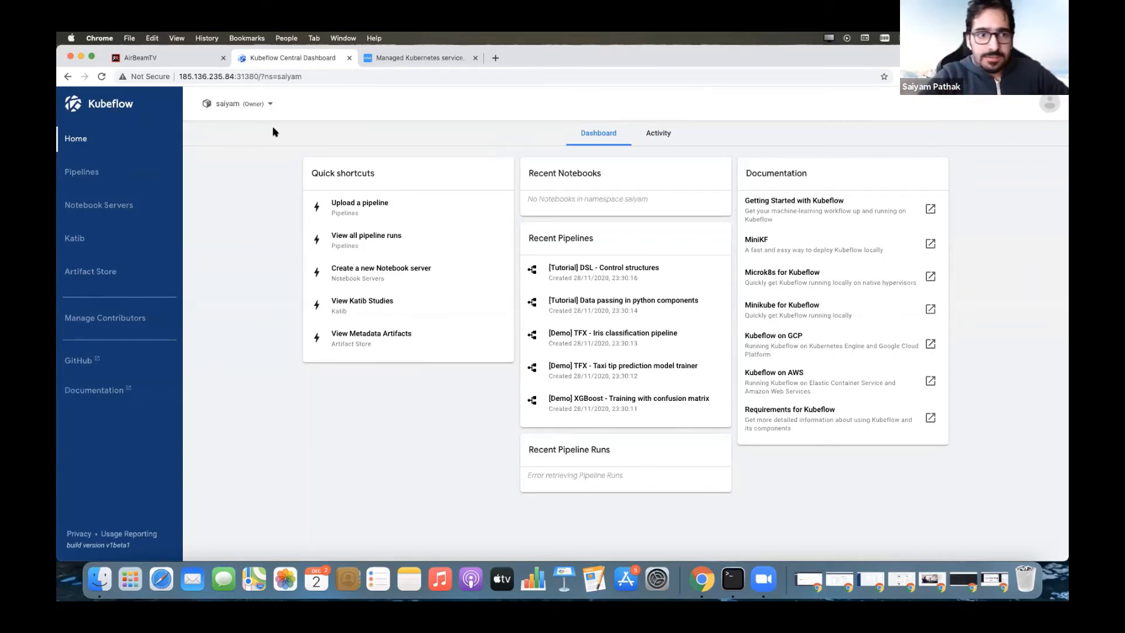
pyautogui.moveTo(237, 174)
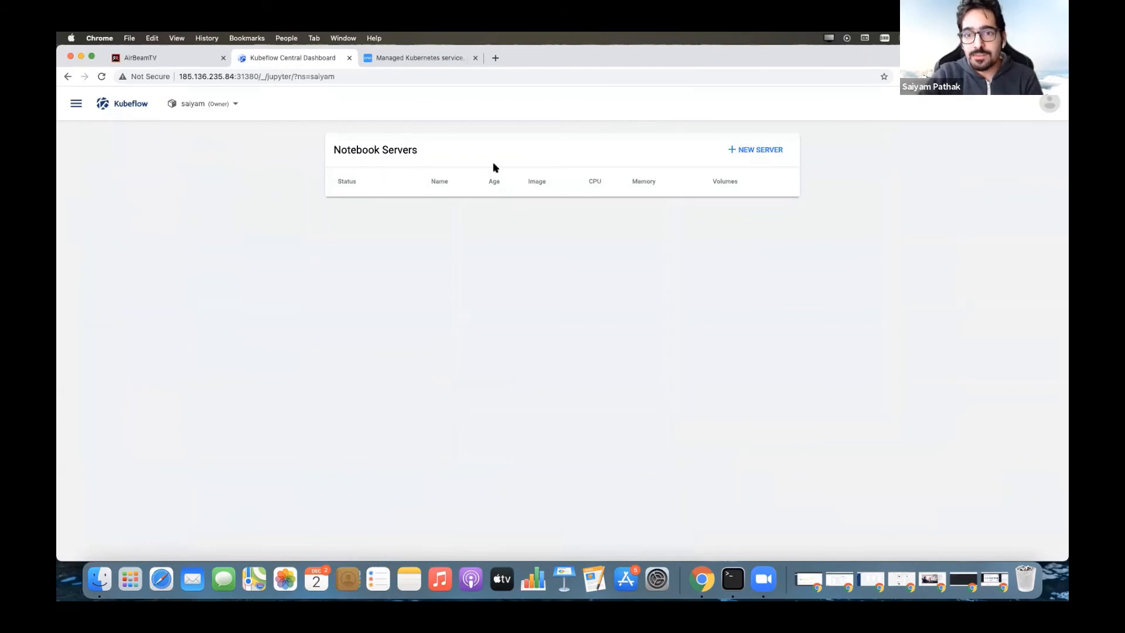
# Create a notebook server named 'test' with the TensorFlow CPU image, 0.5 CPU and 1.0Gi memory, and launch it
pyautogui.click(755, 149)
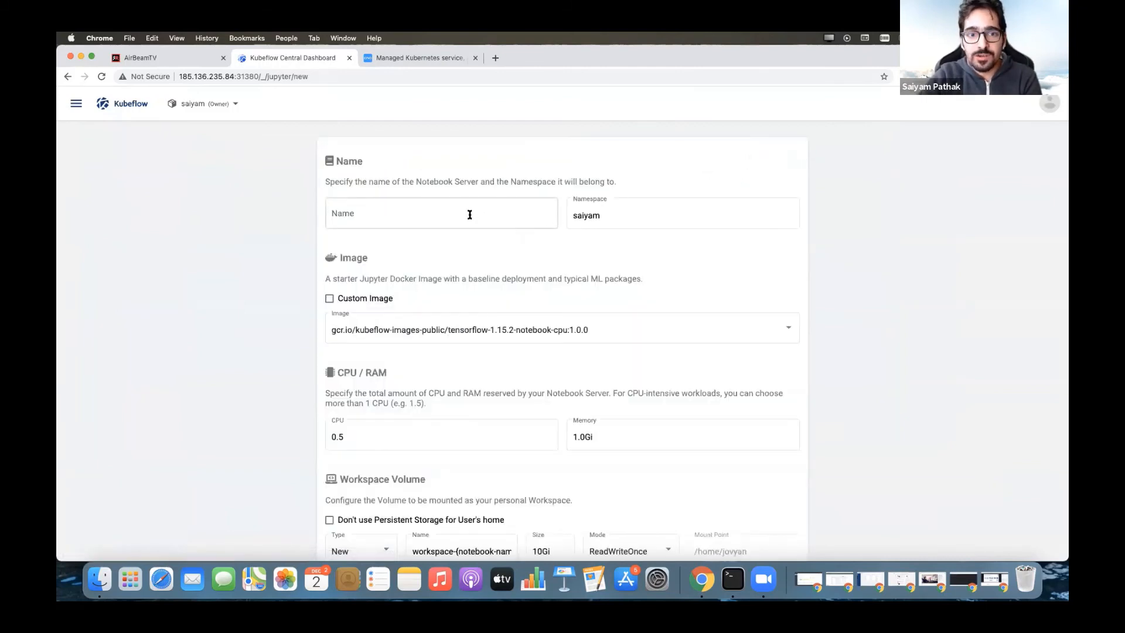
pyautogui.write('test')
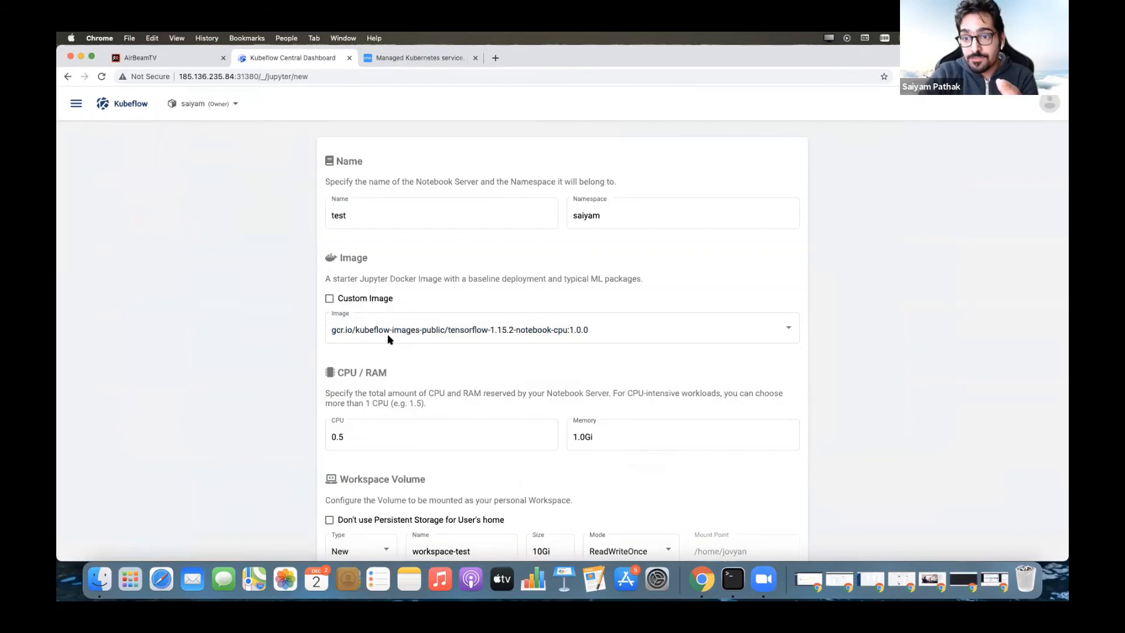
pyautogui.scroll(-3)
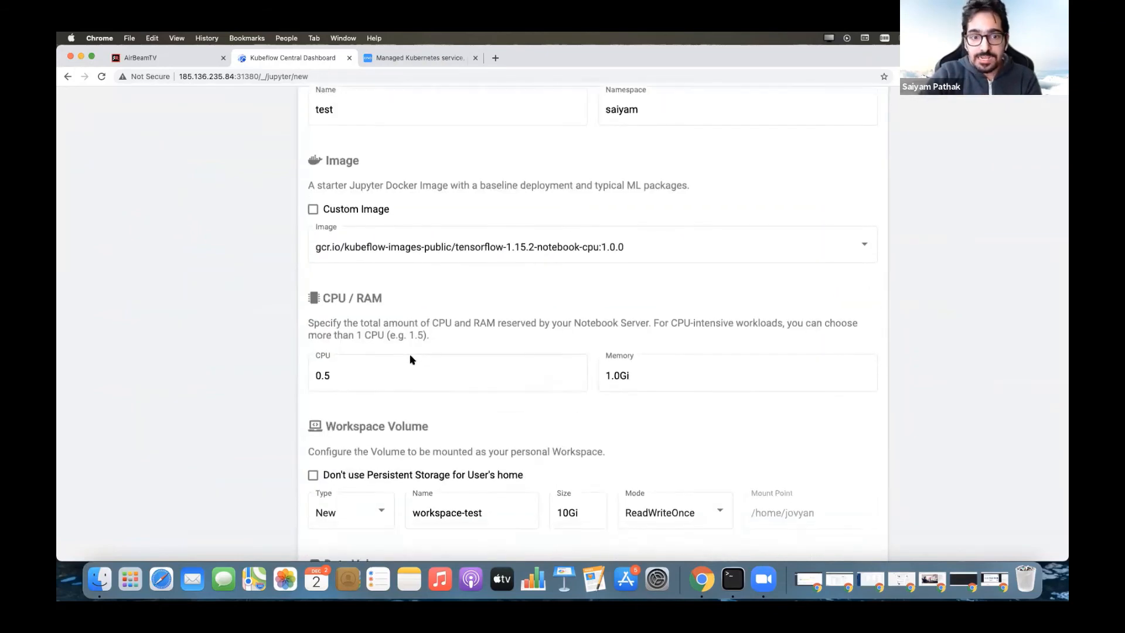
pyautogui.scroll(-3)
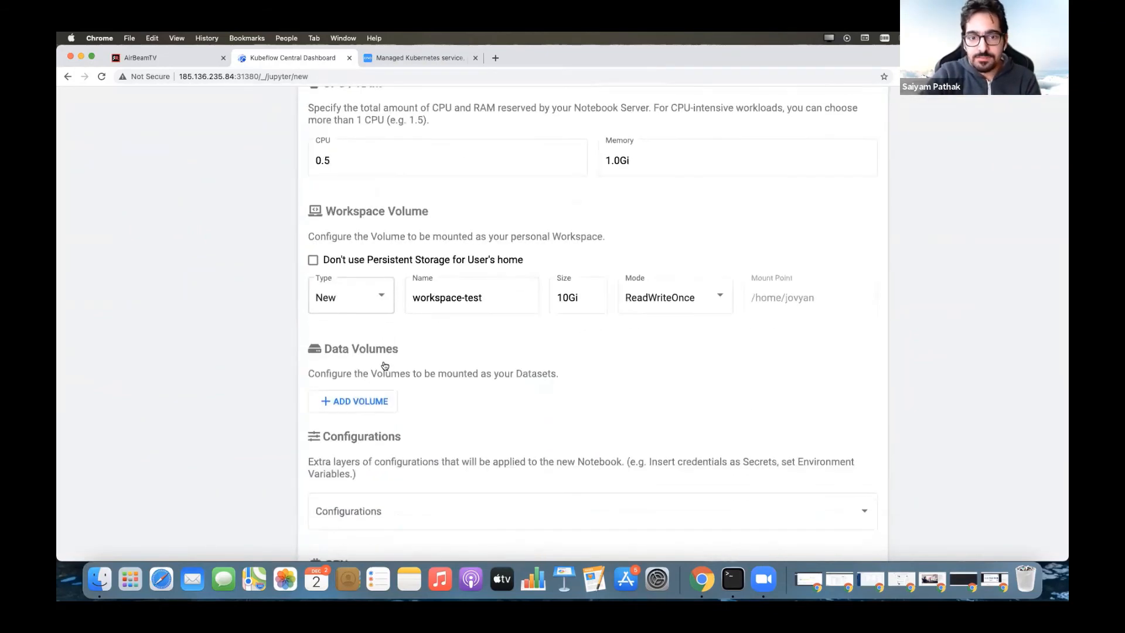
pyautogui.scroll(-3)
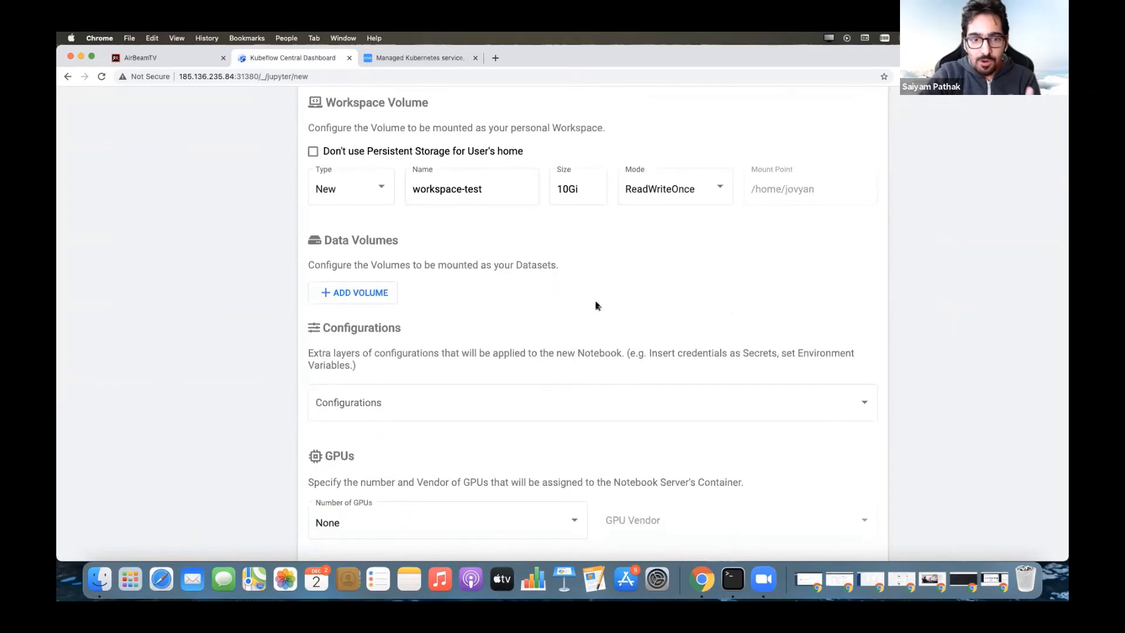
pyautogui.scroll(-3)
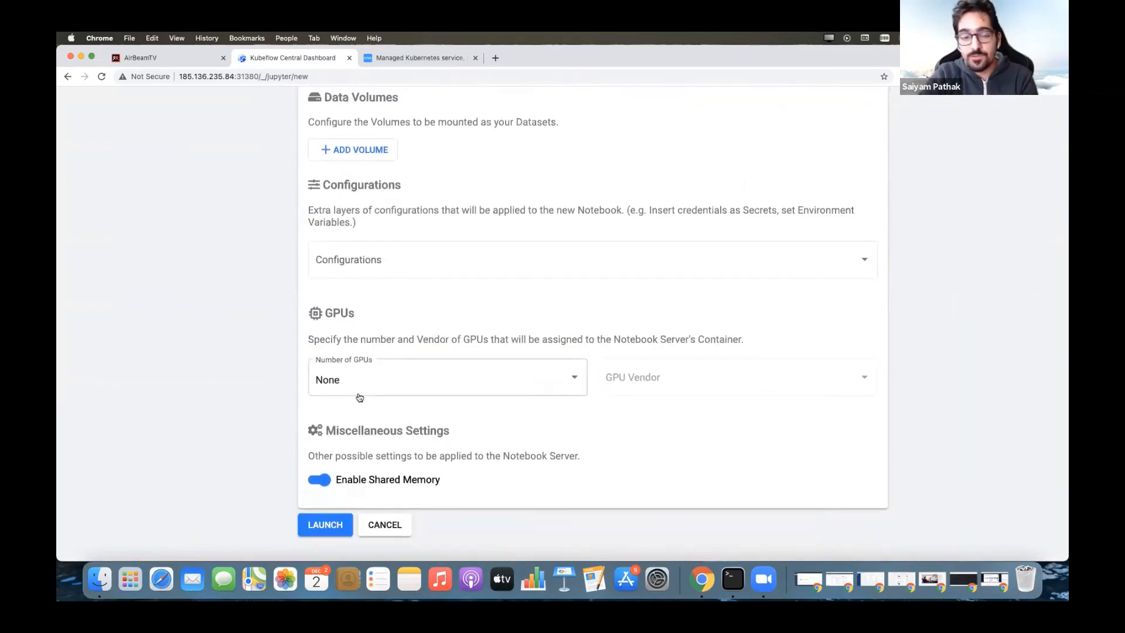
pyautogui.click(325, 525)
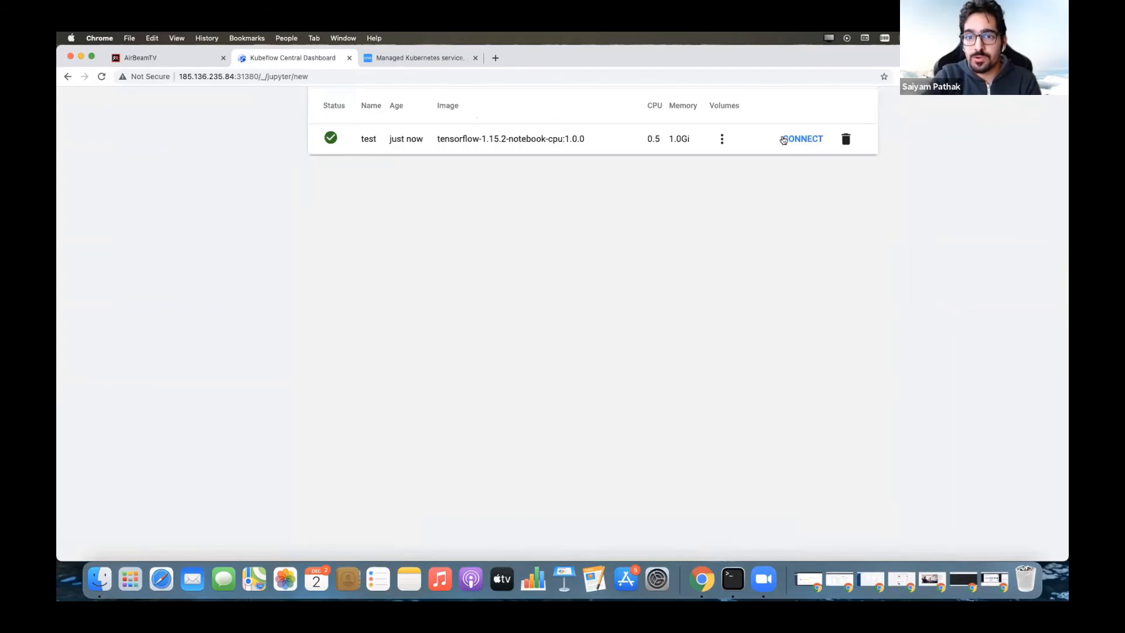
# Connect to the 'test' server, reloading after the first failed attempt, until its Jupyter home loads
pyautogui.click(803, 138)
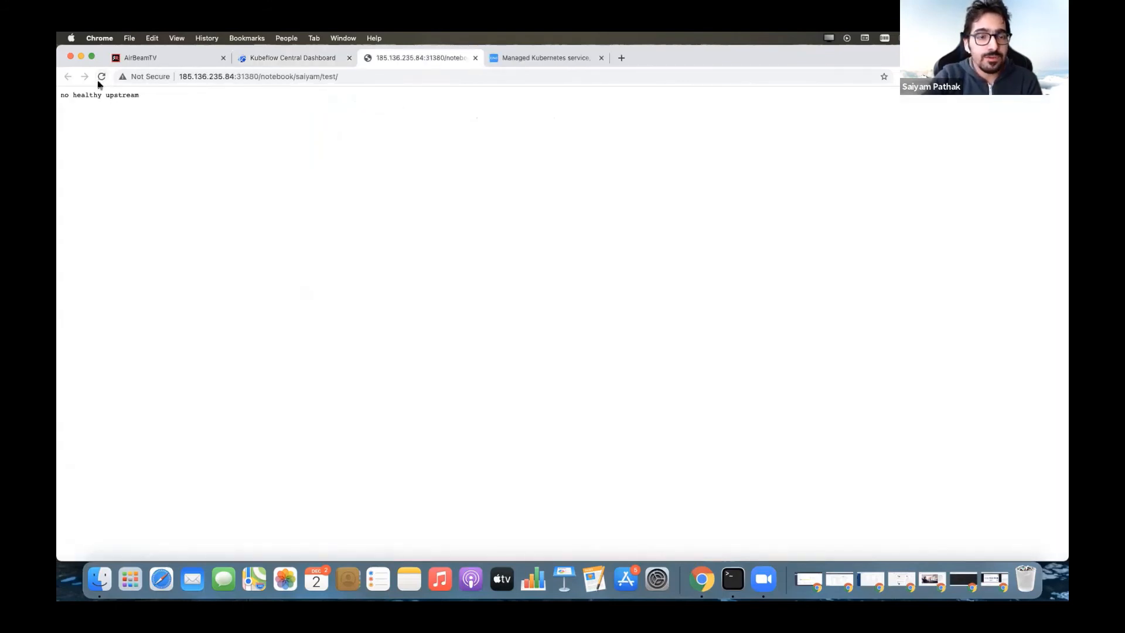
pyautogui.click(291, 57)
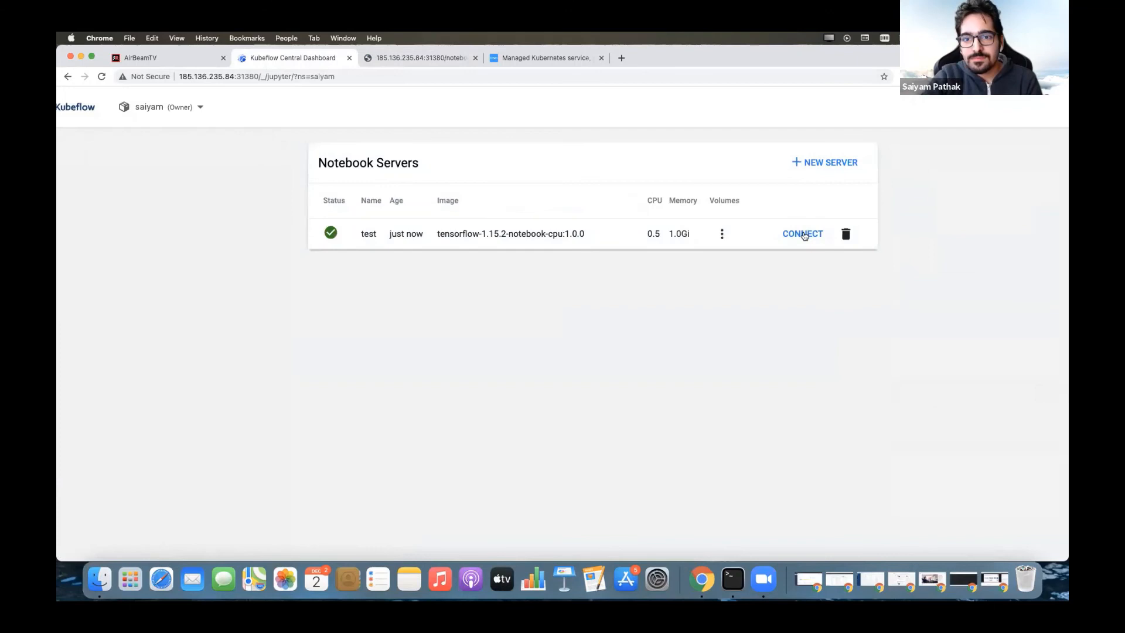
pyautogui.click(802, 233)
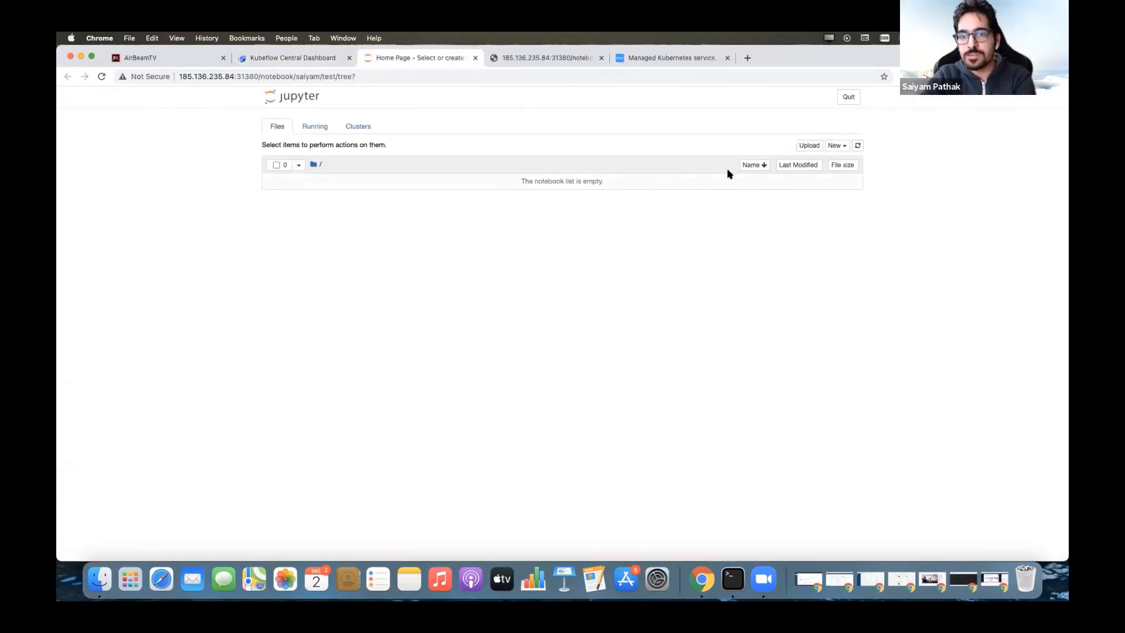
# Review the empty Jupyter Files list, then return to the Kubeflow Notebook Servers tab
pyautogui.click(835, 145)
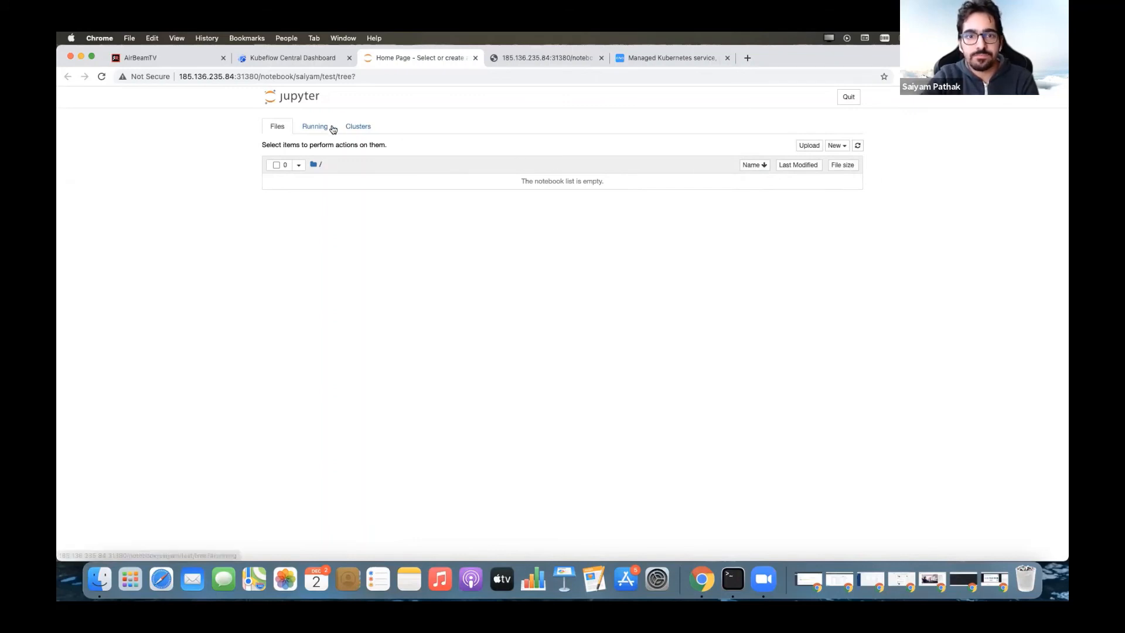
pyautogui.click(291, 58)
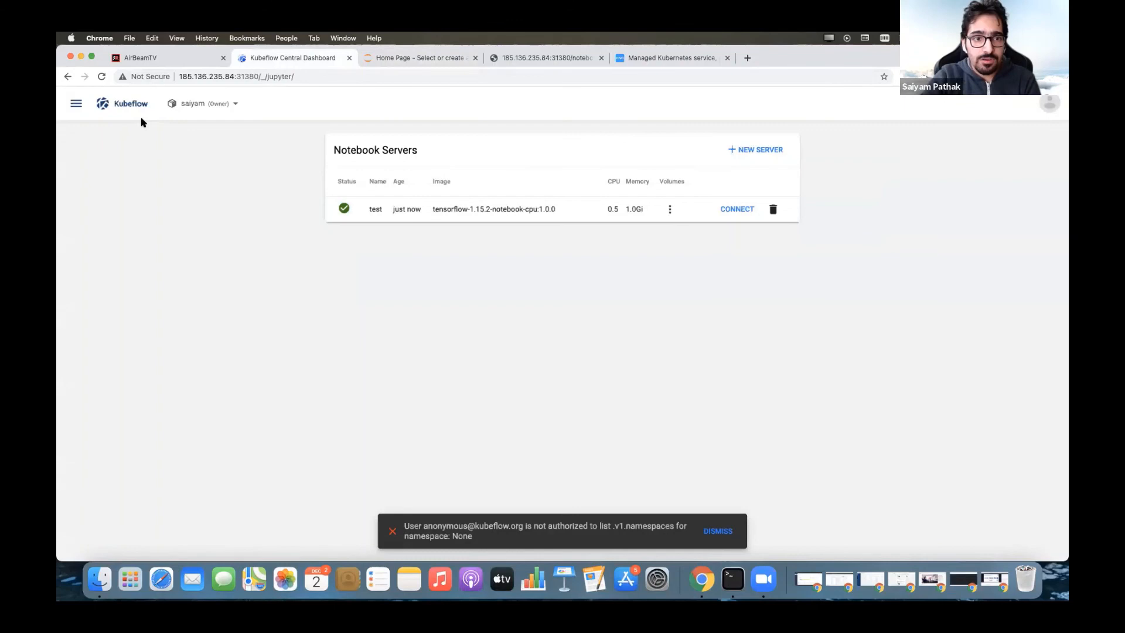
# Navigate to the Katib welcome page for the saiyam namespace via the side menu
pyautogui.click(77, 103)
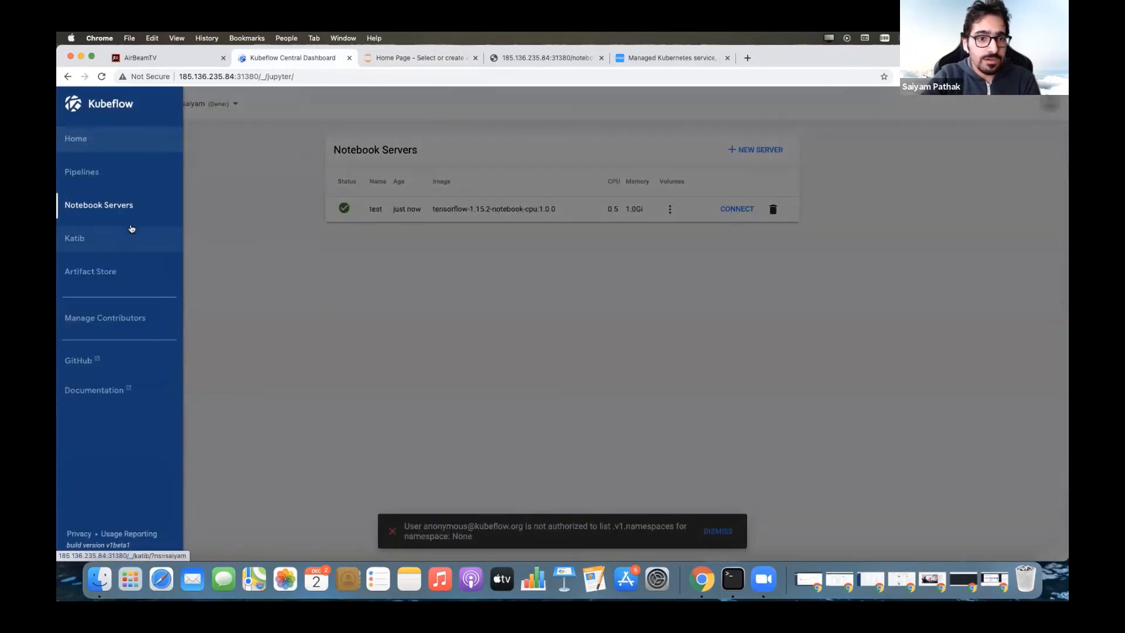
pyautogui.click(74, 237)
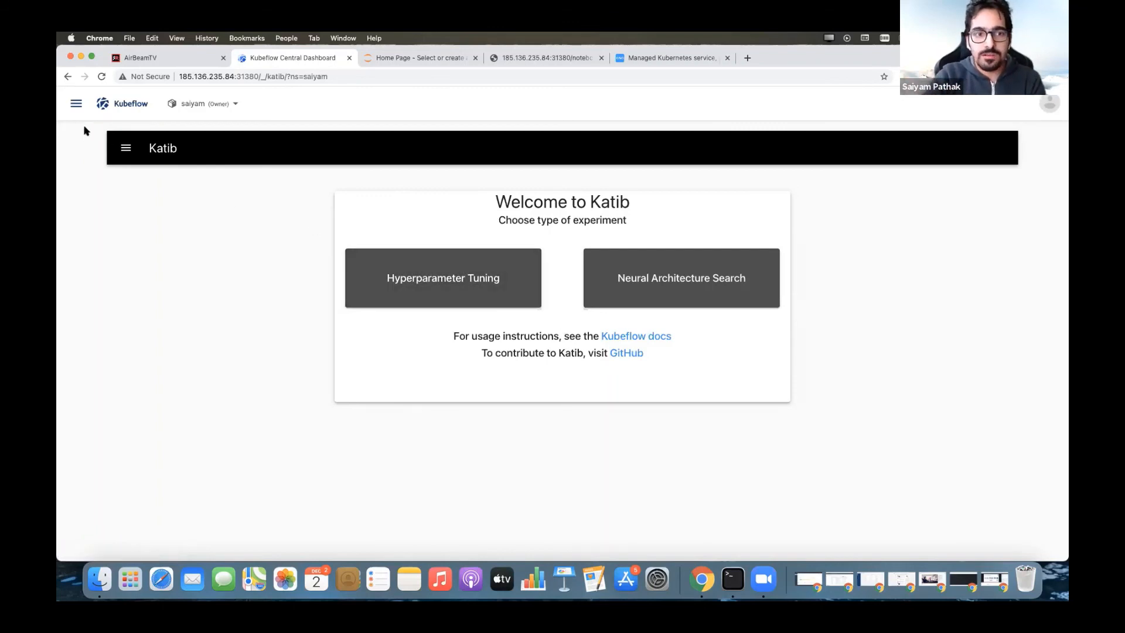
# Navigate to the Kubeflow home dashboard via the side menu
pyautogui.click(76, 103)
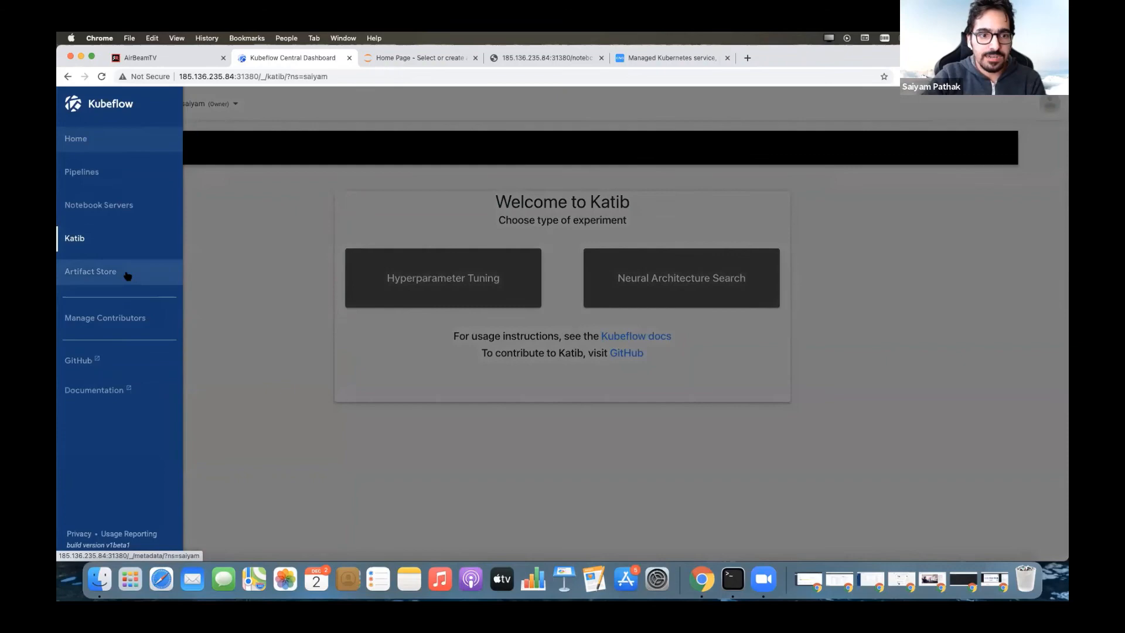
pyautogui.click(75, 138)
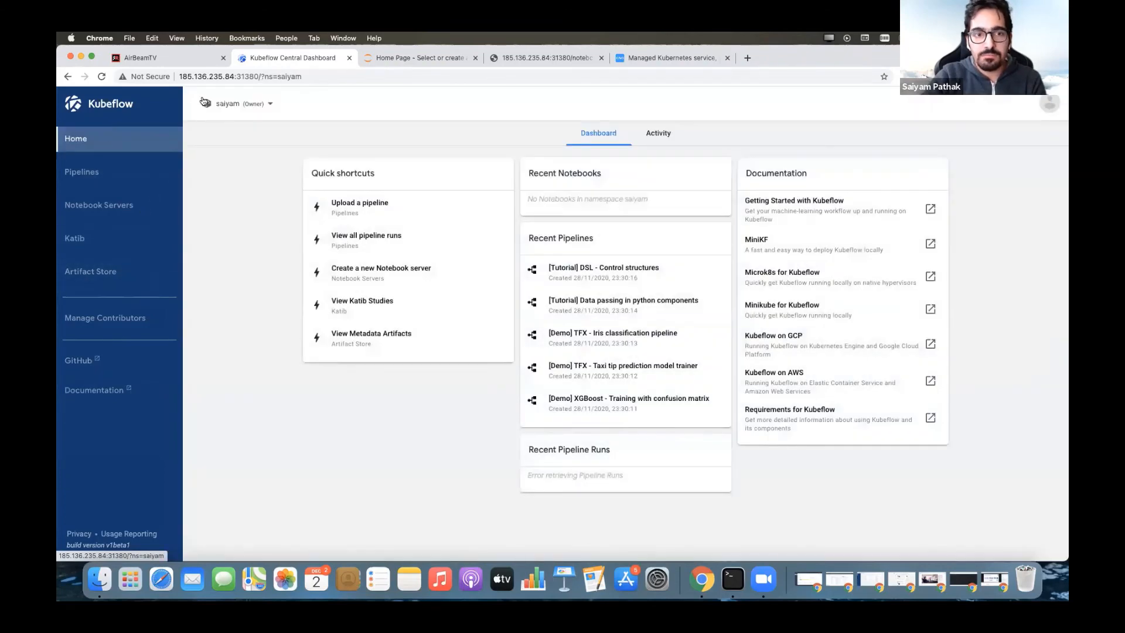